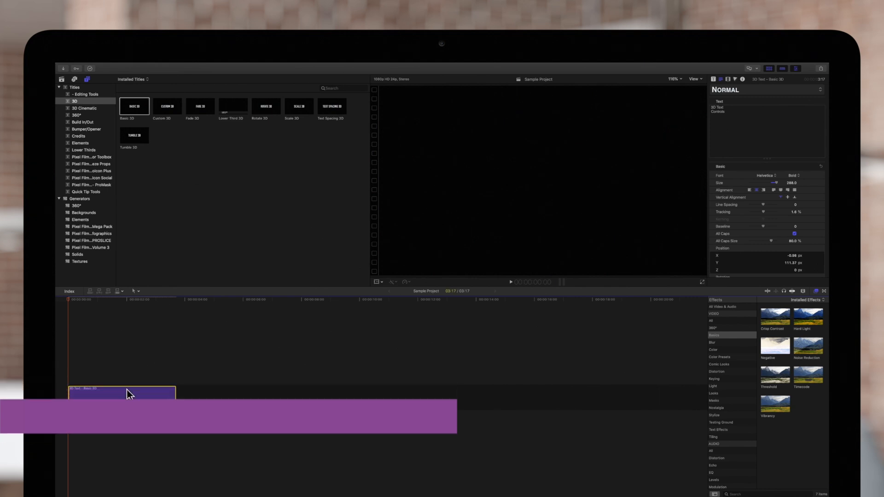
Select the '3D Text Controls' title clip and toggle the Inspector off and back on
left_click(119, 299)
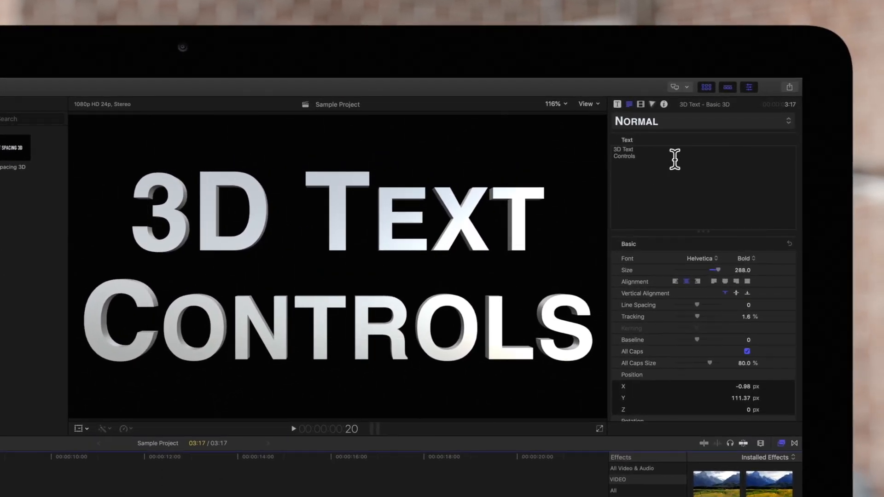
left_click(748, 88)
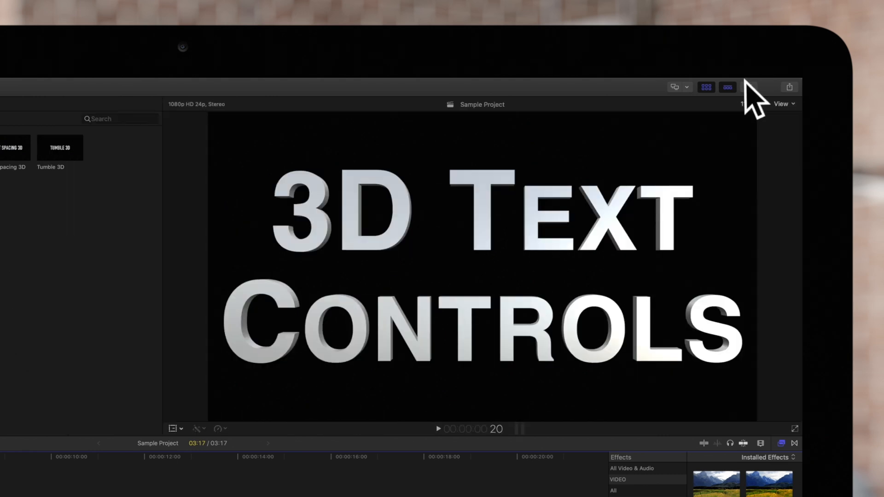
left_click(749, 88)
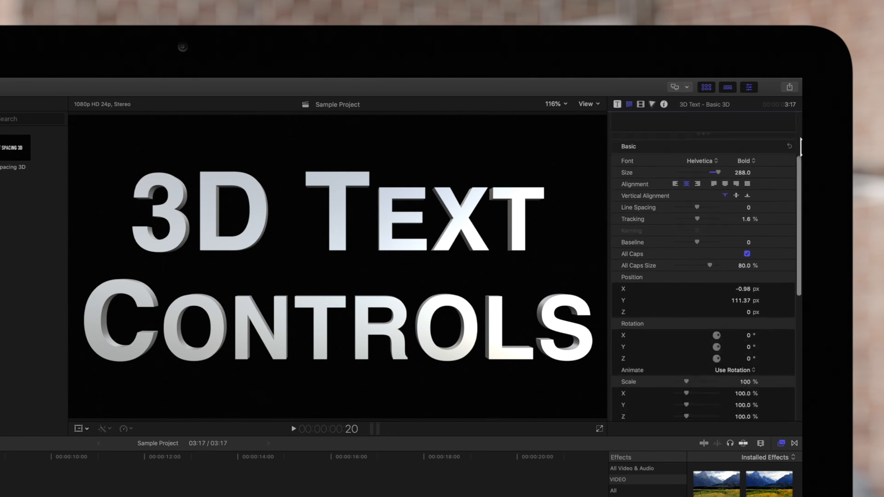
scroll("down", 3)
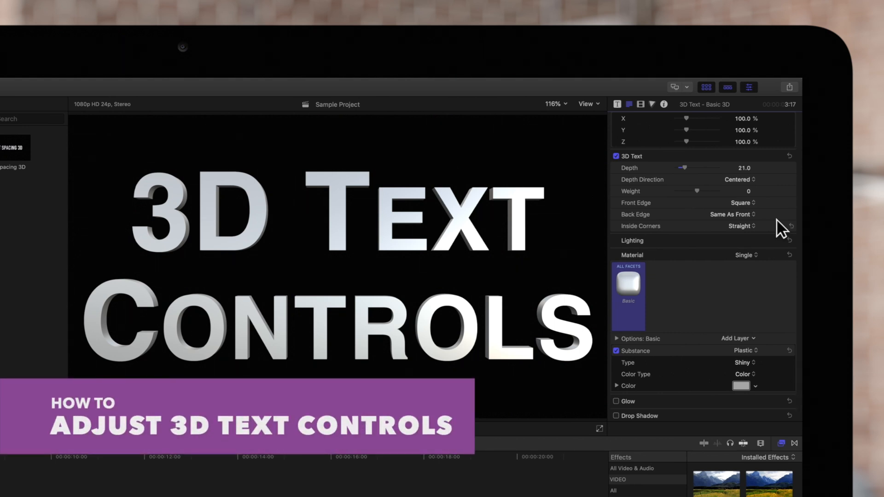
Raise the letters' extrusion Depth from 21 to 37
left_click_drag(681, 168, 689, 167)
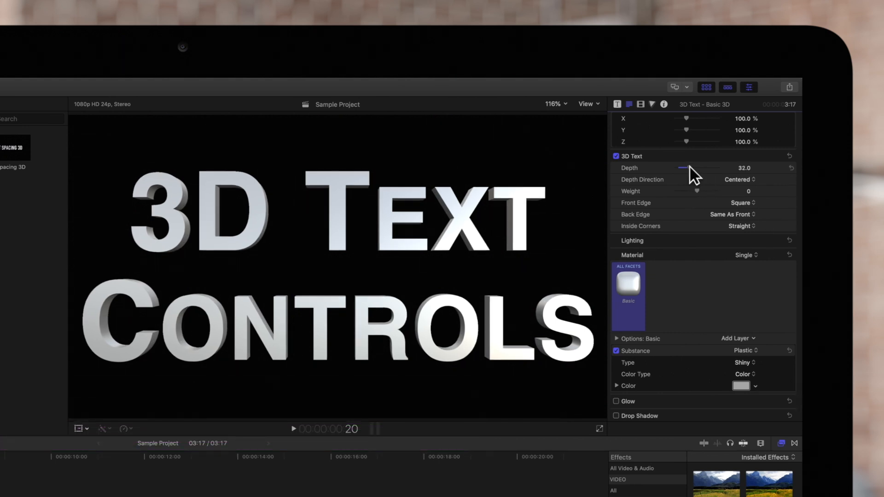
left_click_drag(682, 168, 709, 168)
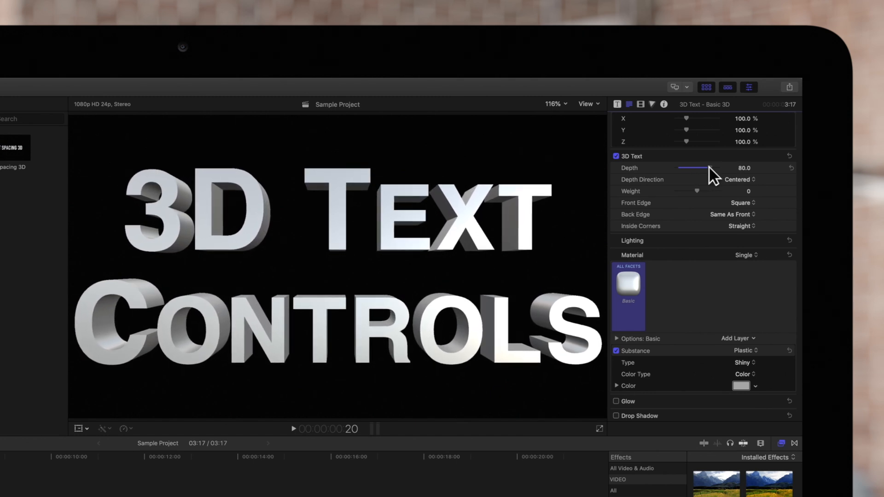
left_click_drag(704, 168, 687, 167)
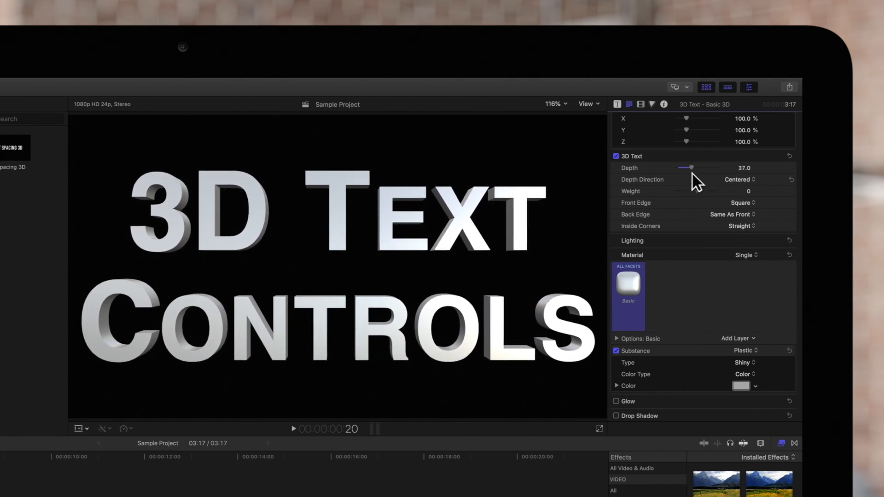
Try Depth Direction Forward and Backward, then return it to Centered
left_click(738, 179)
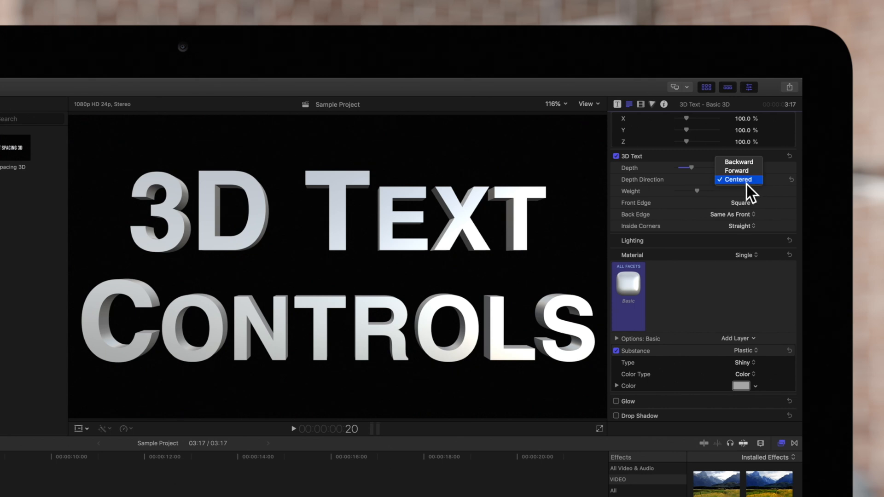
left_click(736, 171)
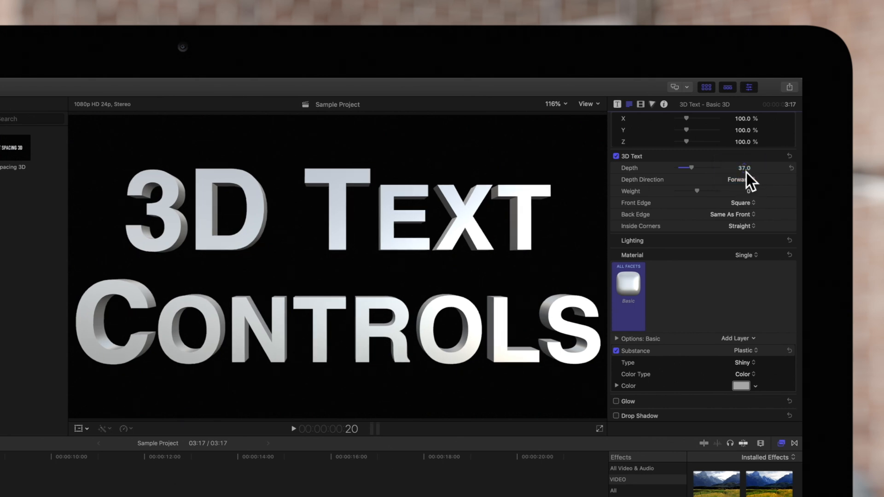
left_click(737, 180)
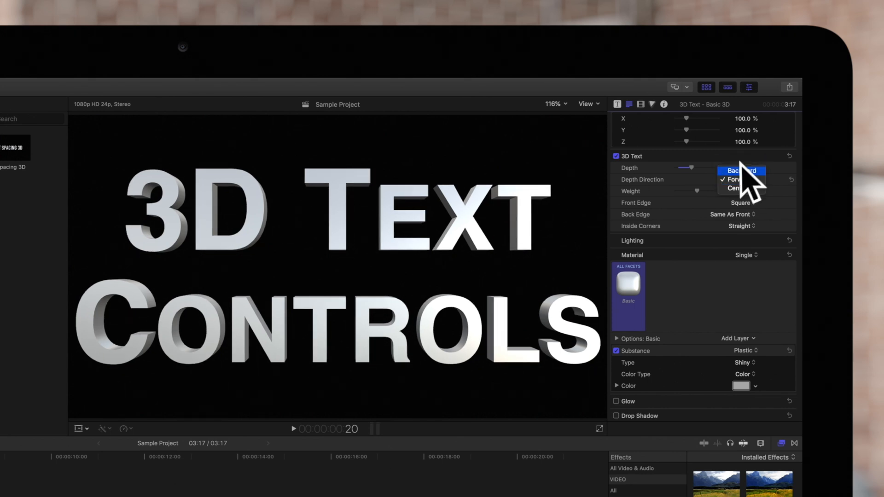
left_click(735, 179)
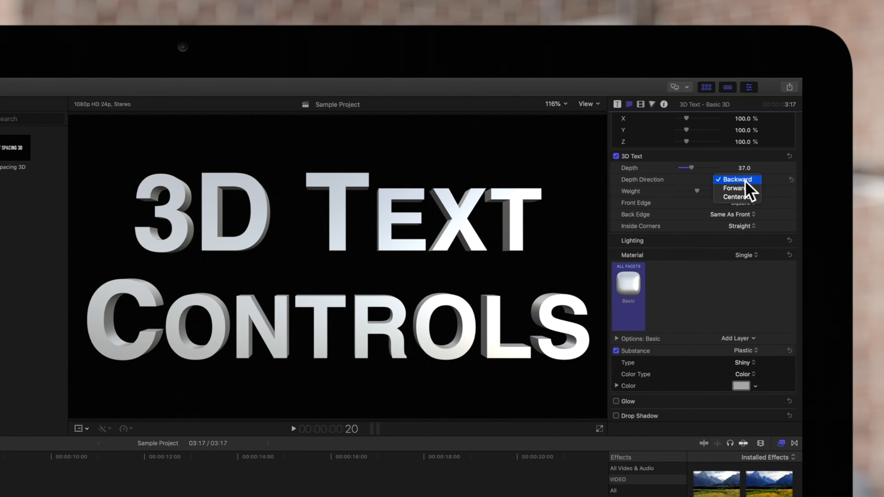
left_click(735, 196)
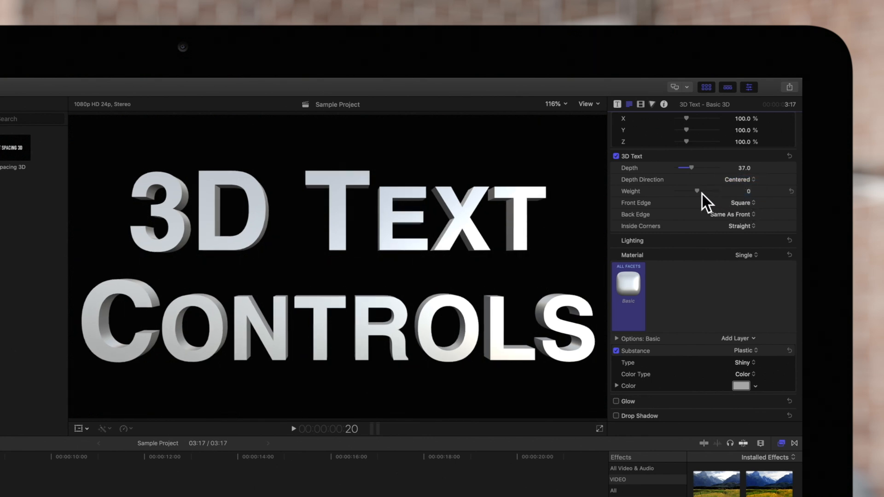
Make the letters bolder with Weight 0.37
left_click_drag(716, 192, 698, 192)
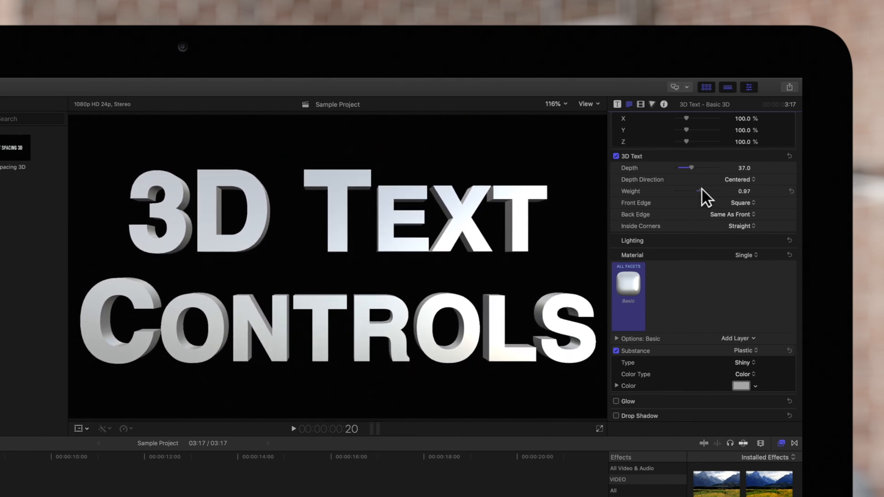
left_click_drag(761, 190, 717, 191)
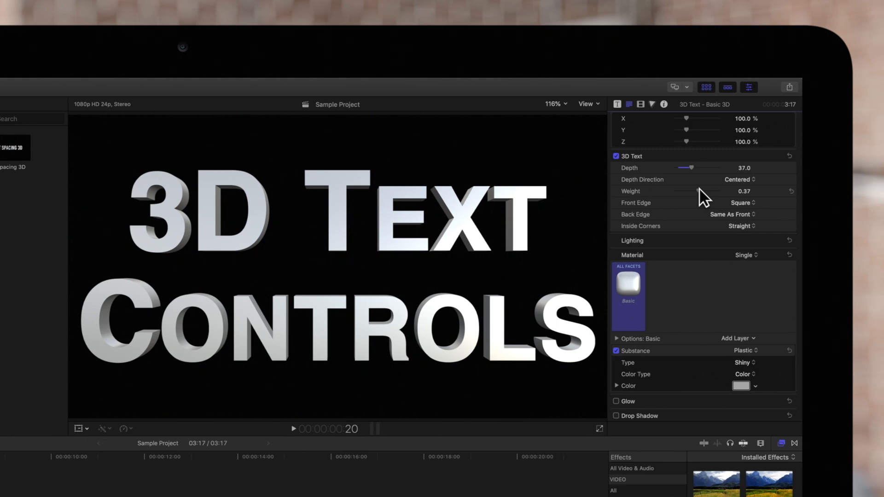
left_click(741, 202)
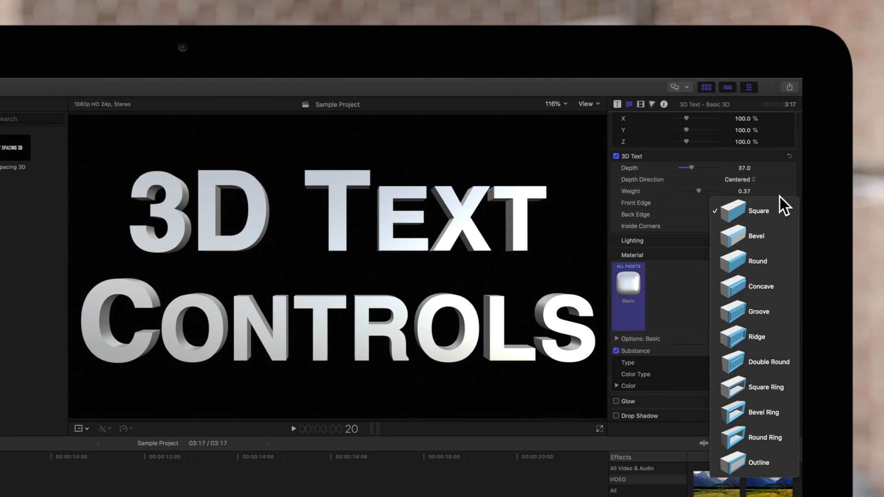
mouse_move(778, 215)
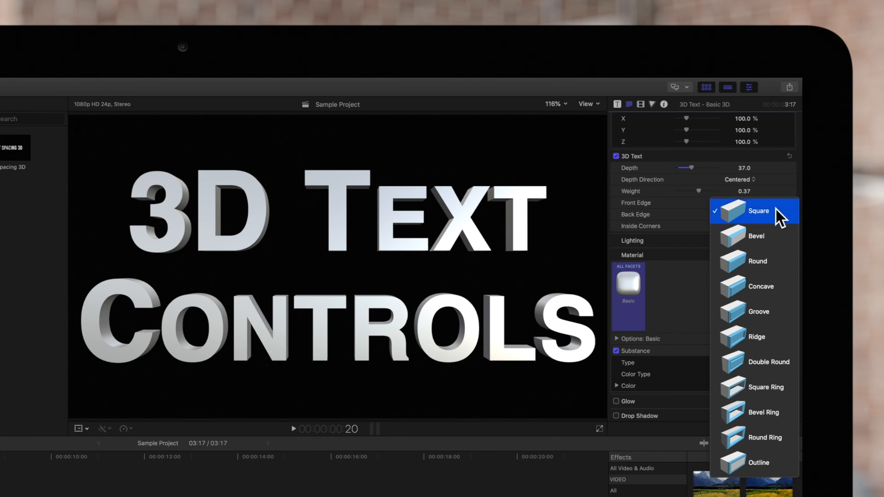
Change the Front Edge from Bevel to Ridge
left_click(757, 211)
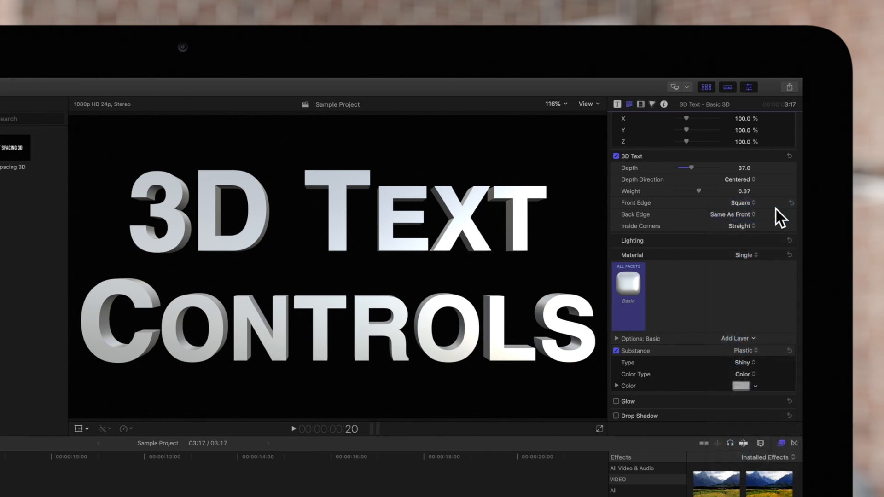
left_click(740, 202)
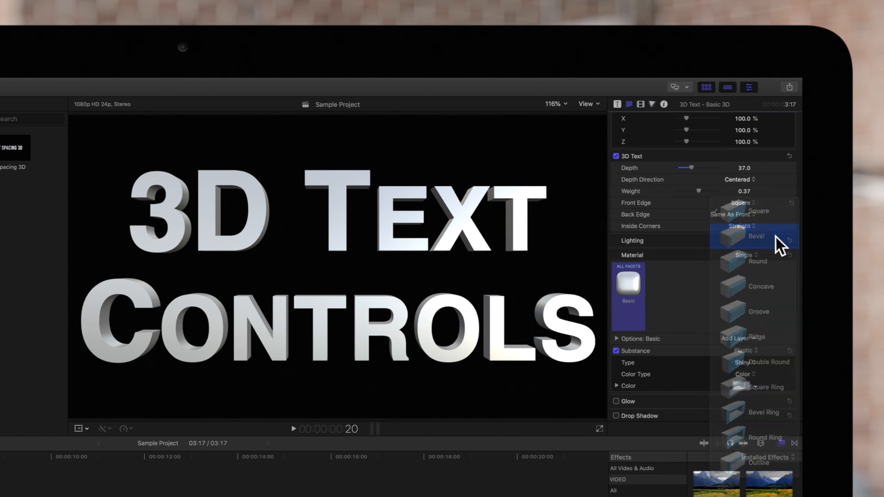
left_click(755, 237)
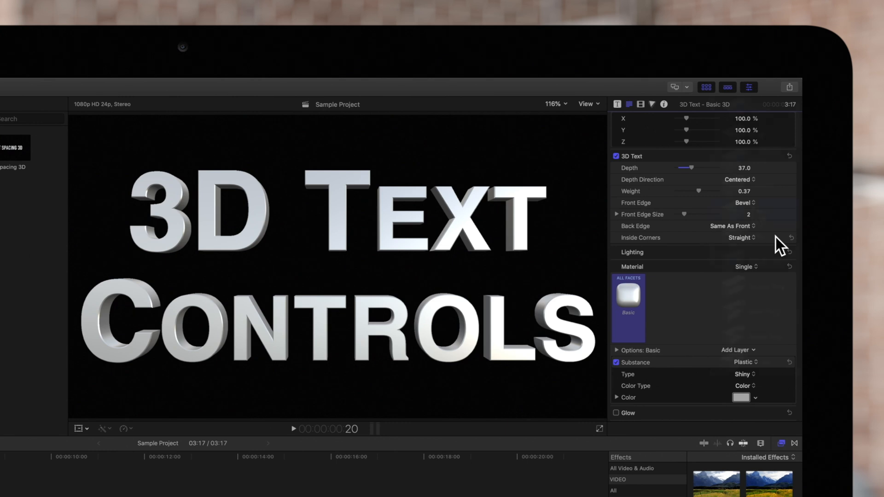
left_click(743, 202)
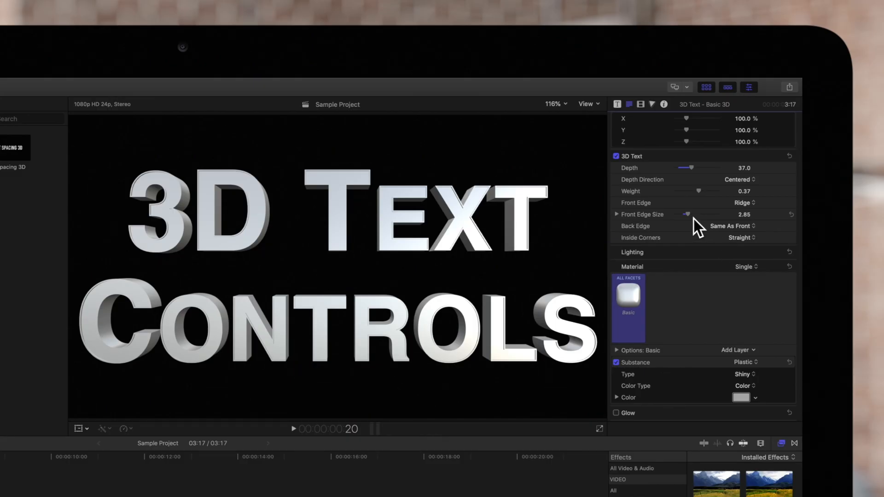
Enlarge the Front Edge Size to about 6 and reveal its separate width and depth
left_click_drag(687, 215, 716, 215)
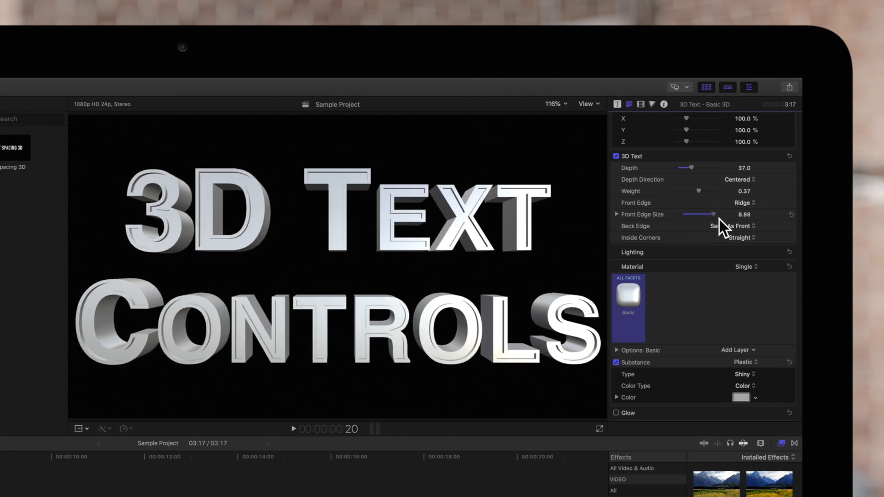
left_click_drag(713, 215, 699, 215)
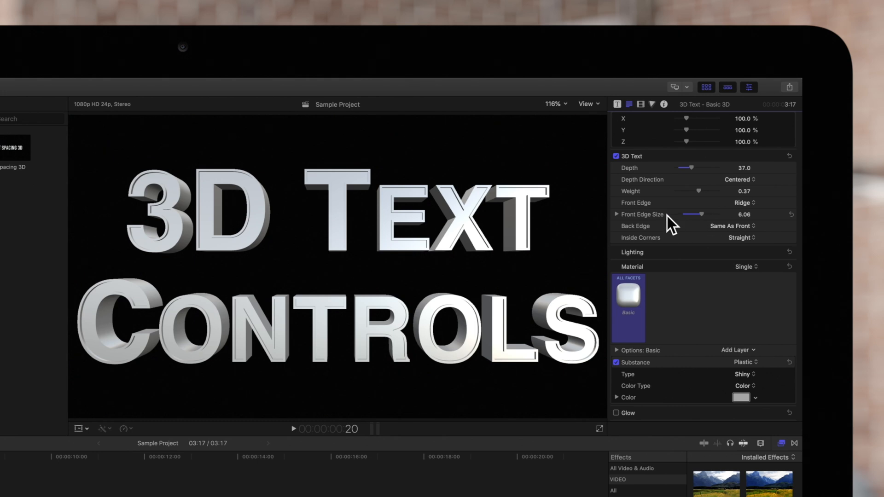
left_click(616, 214)
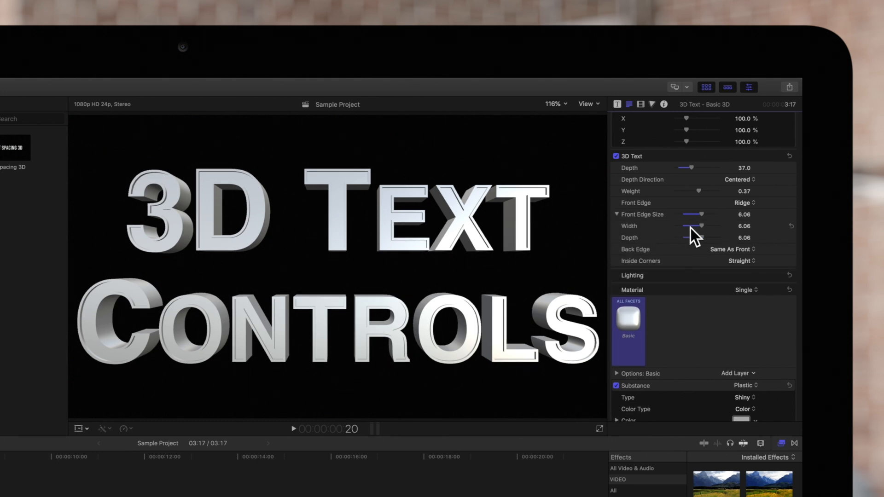
Set the front ridge Width to 4.75 and Depth to 6.93
left_click_drag(699, 225, 703, 225)
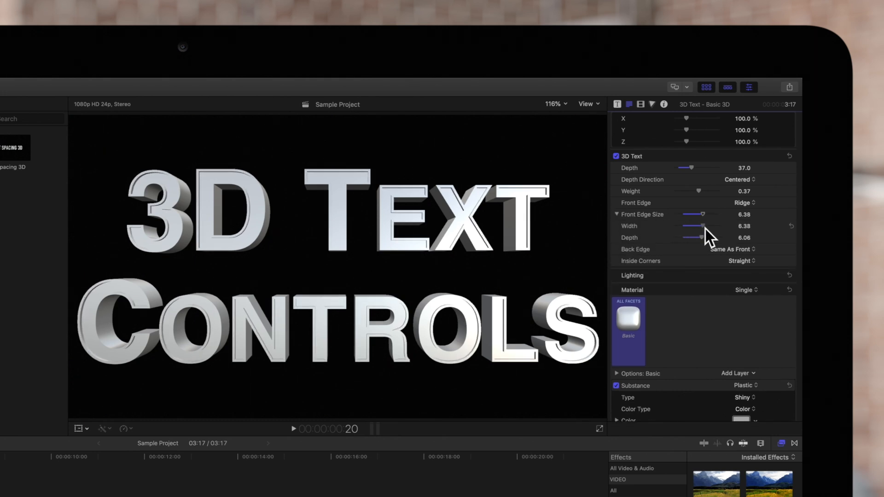
left_click_drag(707, 226, 702, 226)
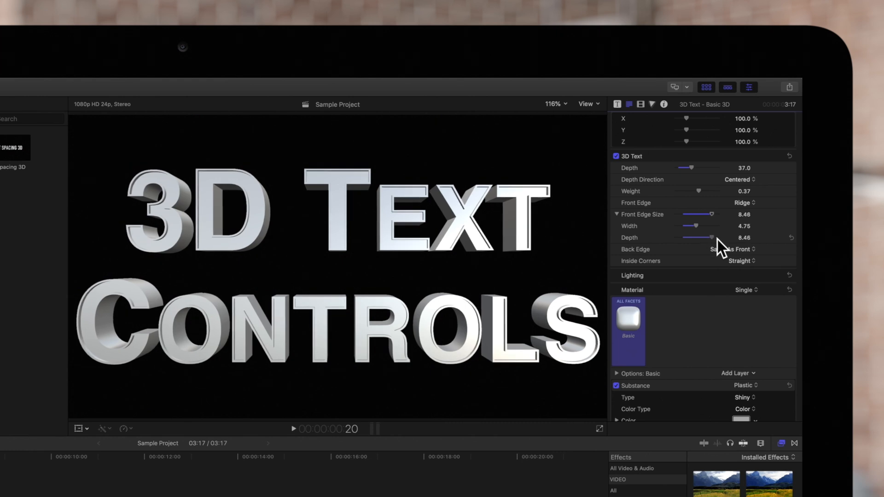
left_click_drag(712, 237, 701, 236)
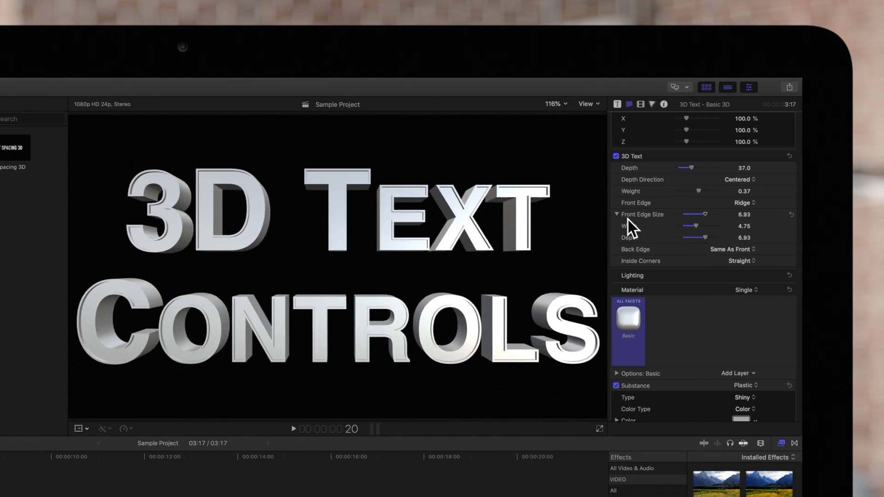
left_click(617, 215)
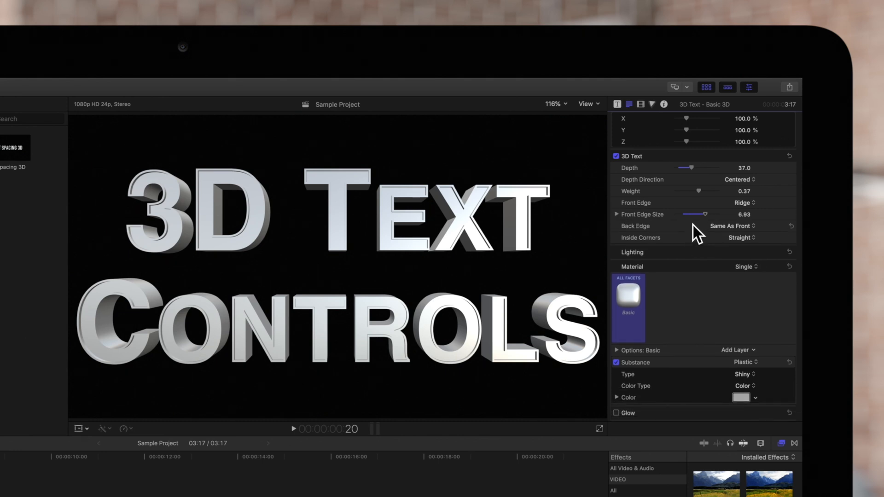
mouse_move(706, 231)
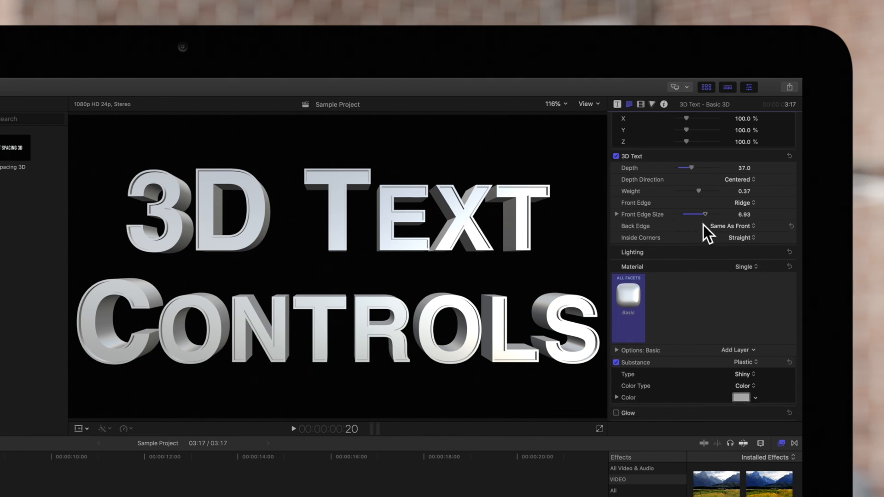
Change the Back Edge from Same As Front to Bevel
left_click(733, 227)
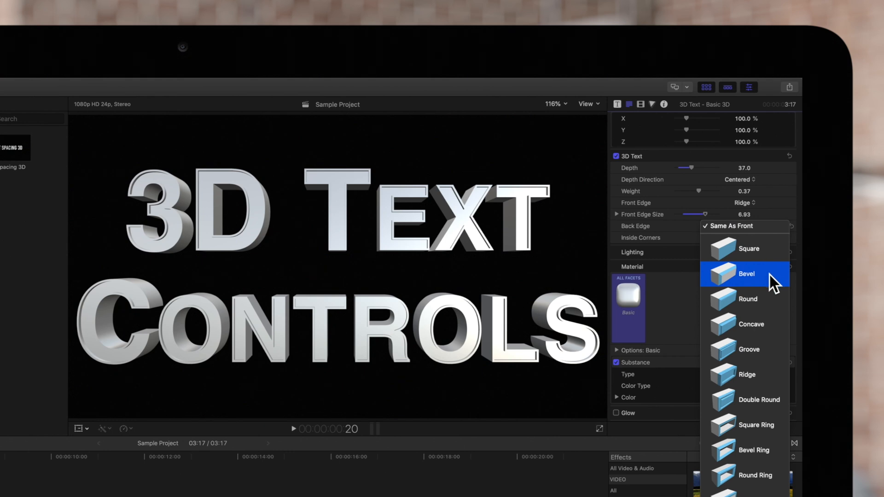
mouse_move(758, 326)
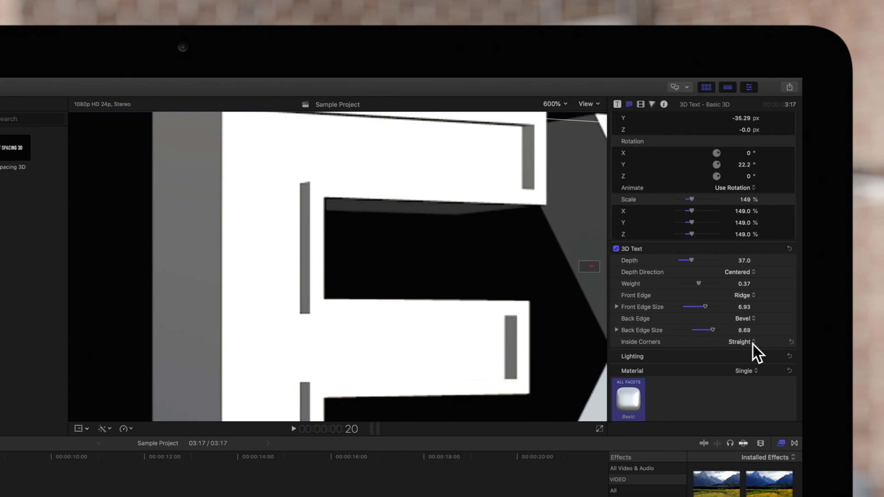
Make the title's Inside Corners Round instead of straight
left_click(740, 342)
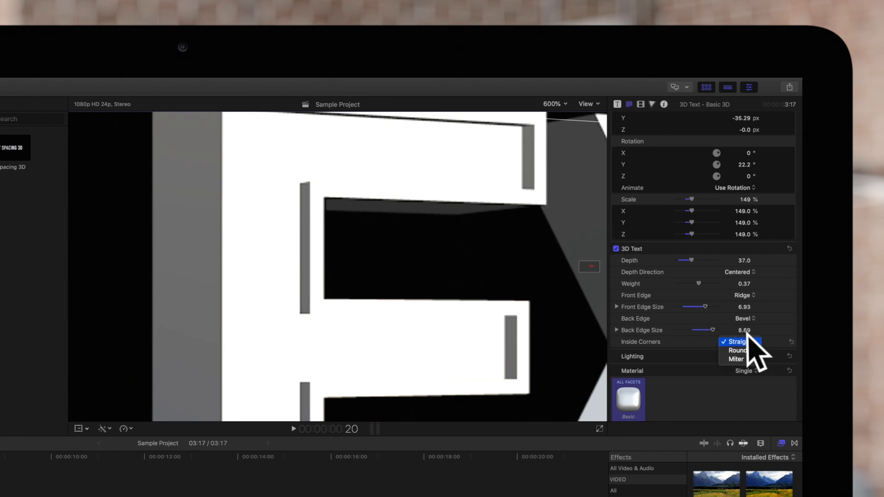
left_click(737, 349)
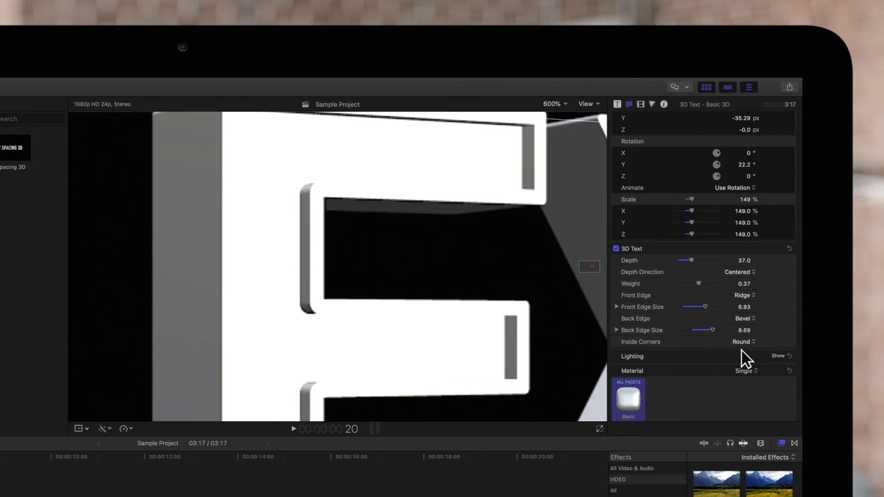
left_click(742, 341)
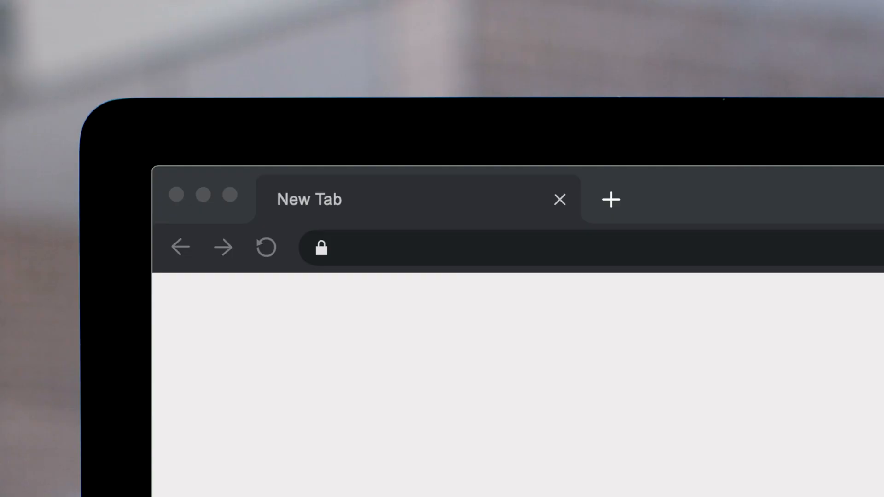
Go to pixelfilmstudios.com and scroll through the Final Cut Pro X plugin catalogue
type("pixelfilmstudios.com")
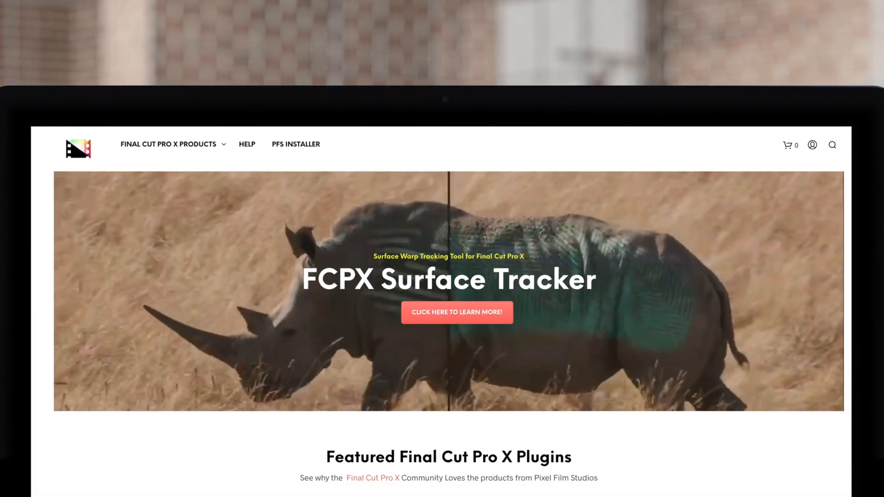
scroll("down", 3)
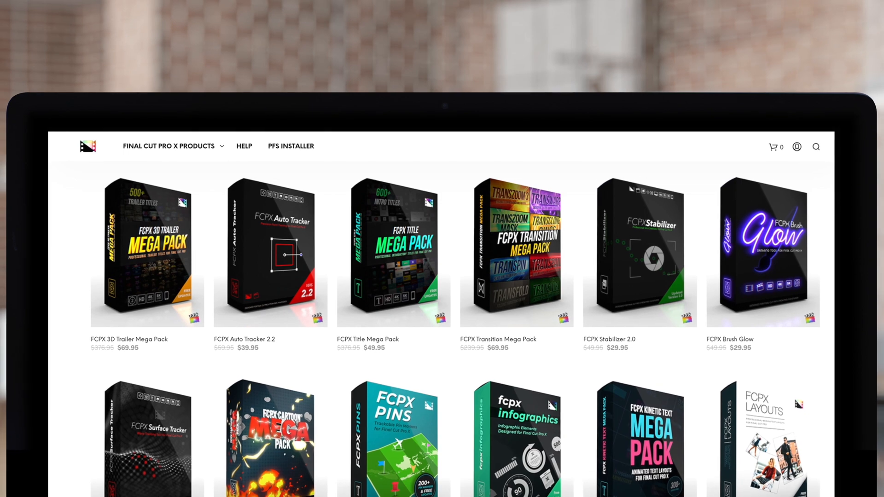
scroll("down", 3)
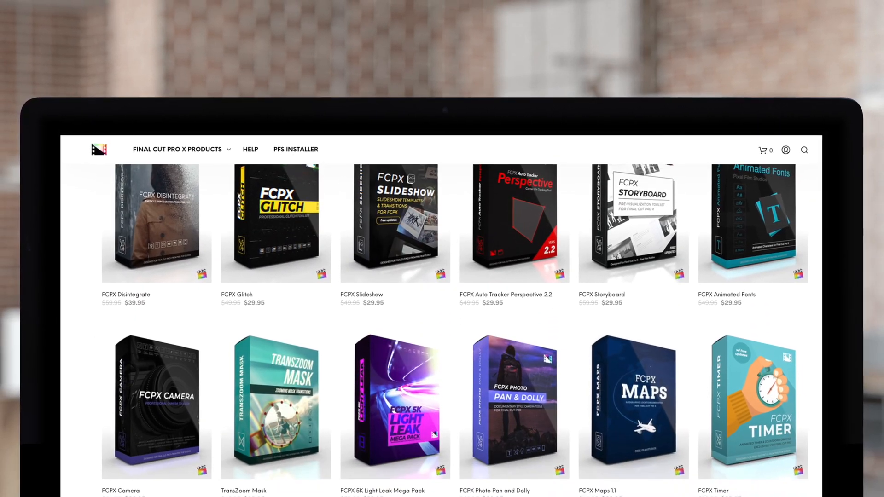